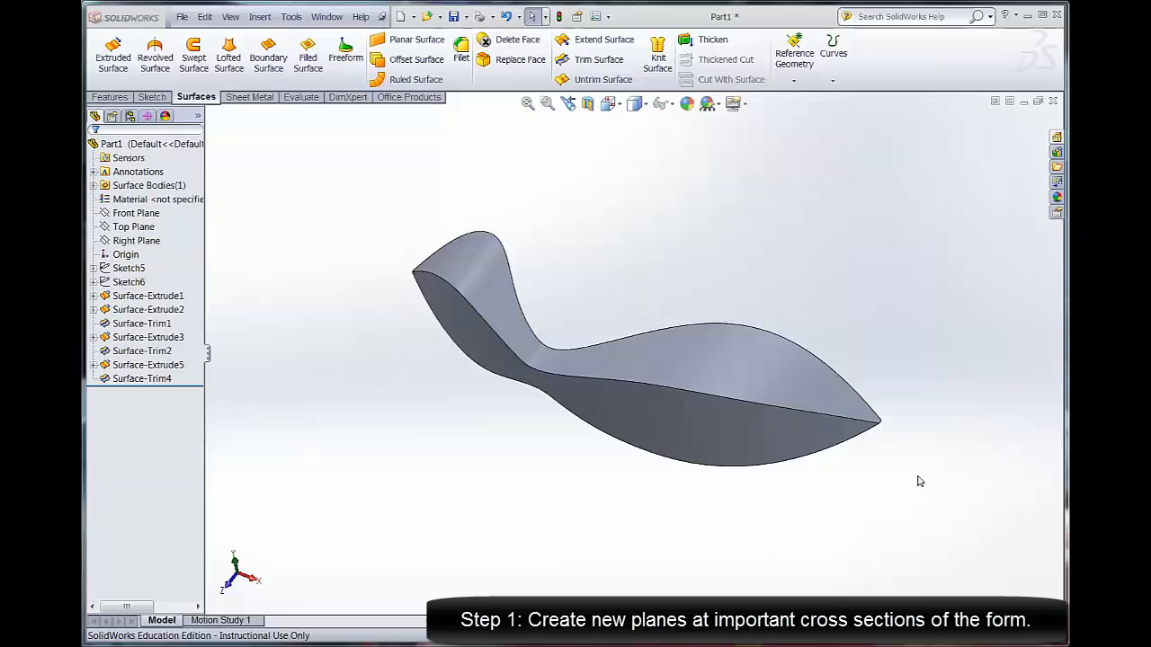
{"action": "mouse_move", "coordinate": [891, 194]}
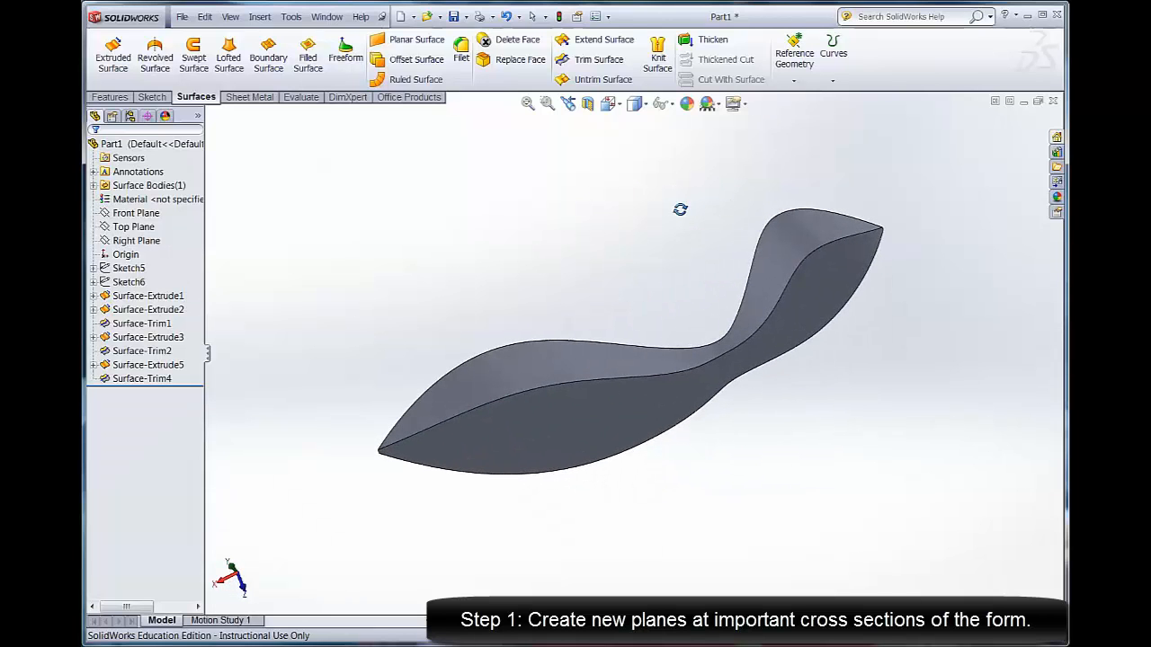
Step: Select the Right Plane as the reference for a new offset plane
{"action": "left_click", "coordinate": [137, 240]}
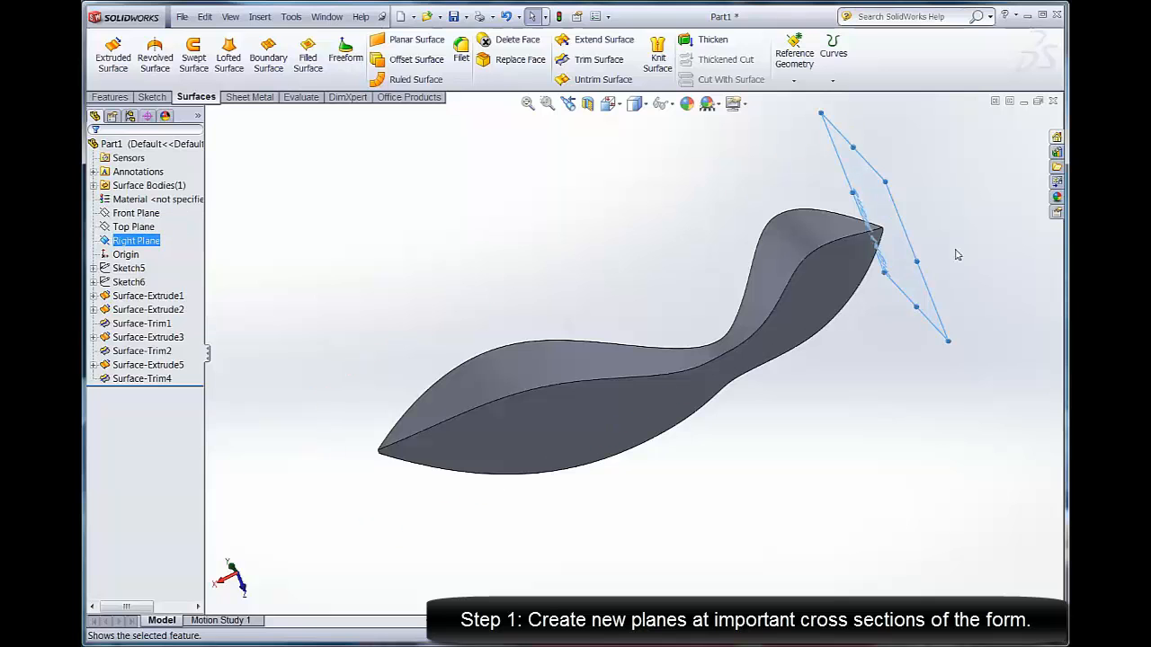
{"action": "mouse_move", "coordinate": [911, 241]}
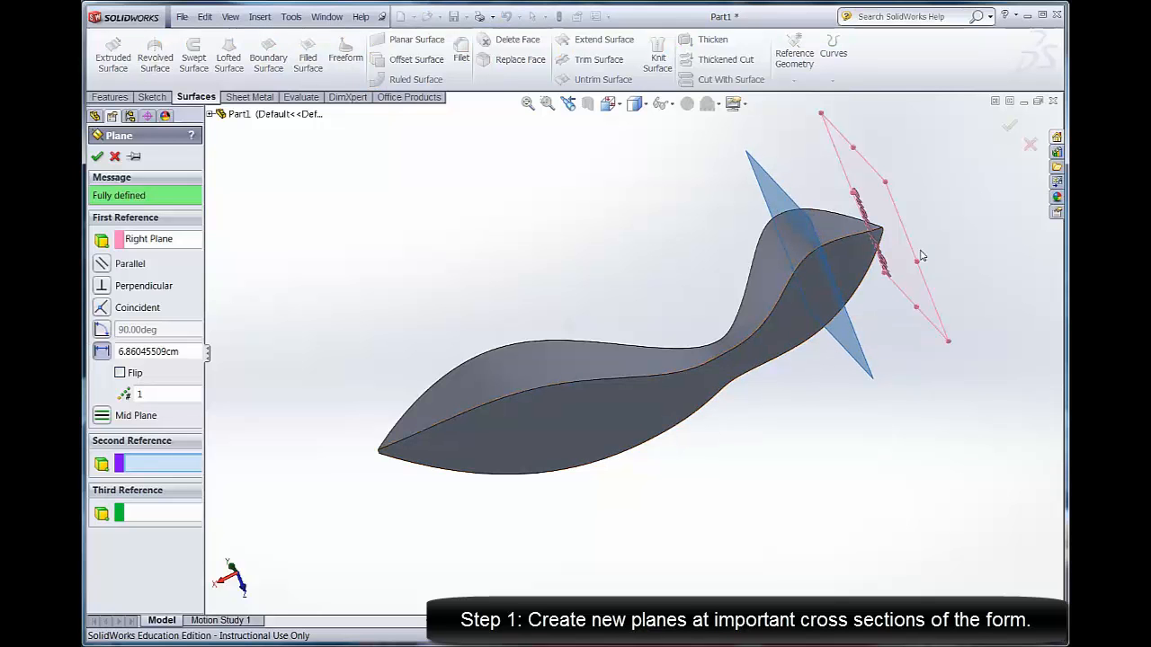
Step: Confirm the two offset planes, Plane3 and Plane4, across the form
{"action": "left_click", "coordinate": [97, 156]}
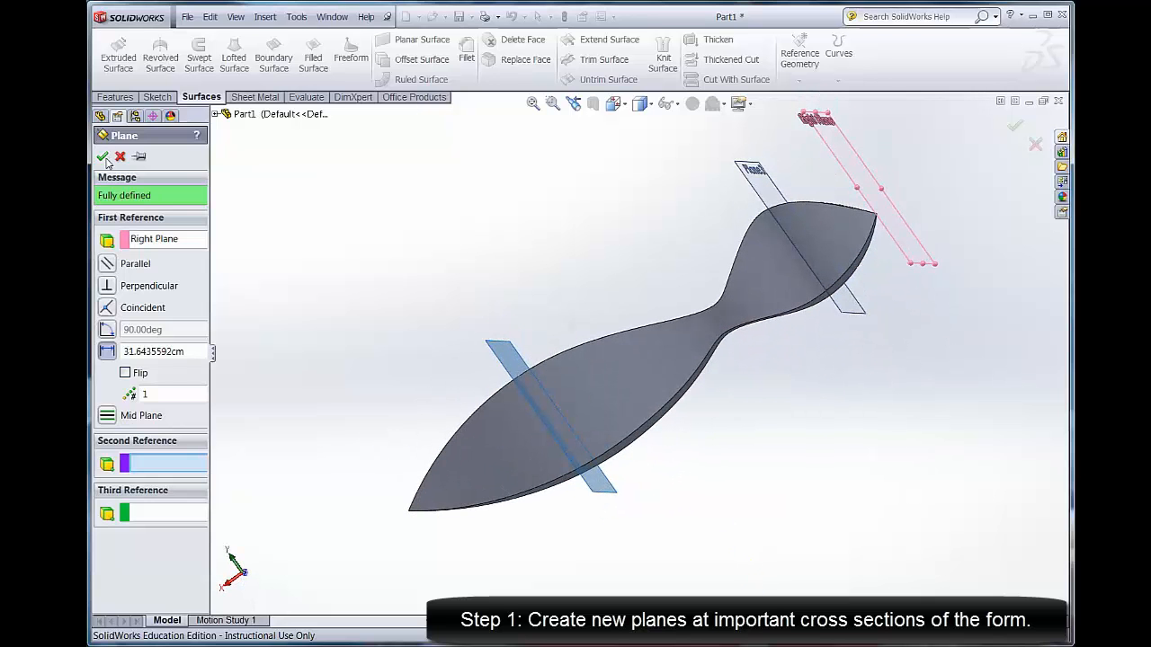
{"action": "left_click", "coordinate": [103, 156]}
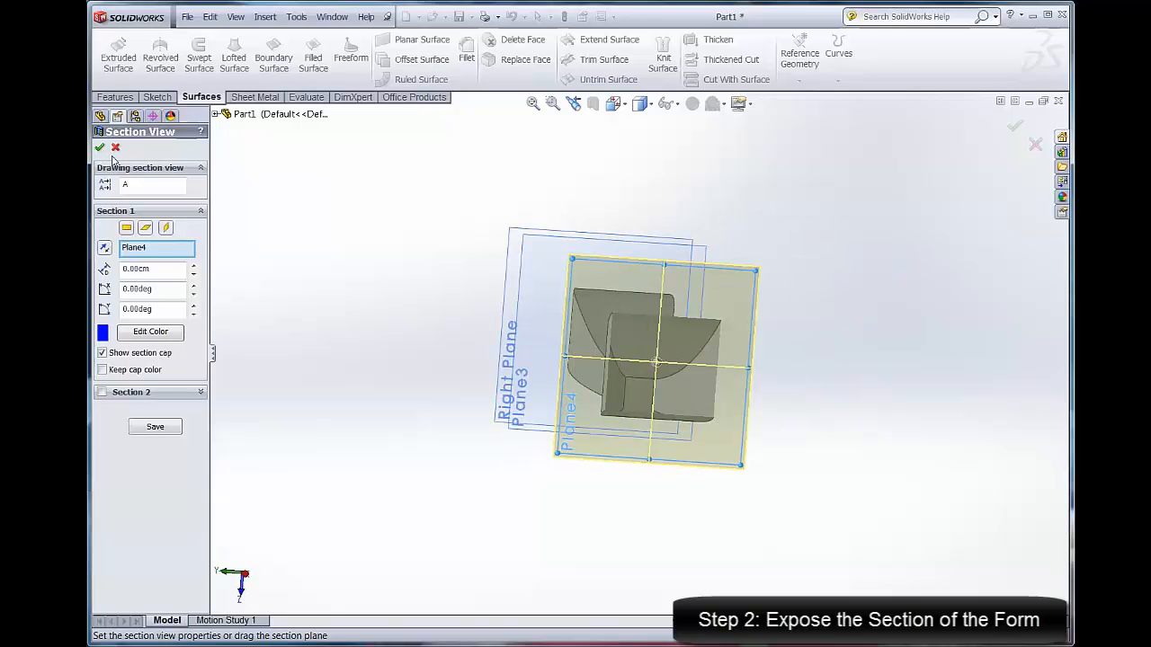
Step: Accept the Plane4 section cut and start Sketch11 on that plane
{"action": "left_click", "coordinate": [100, 146]}
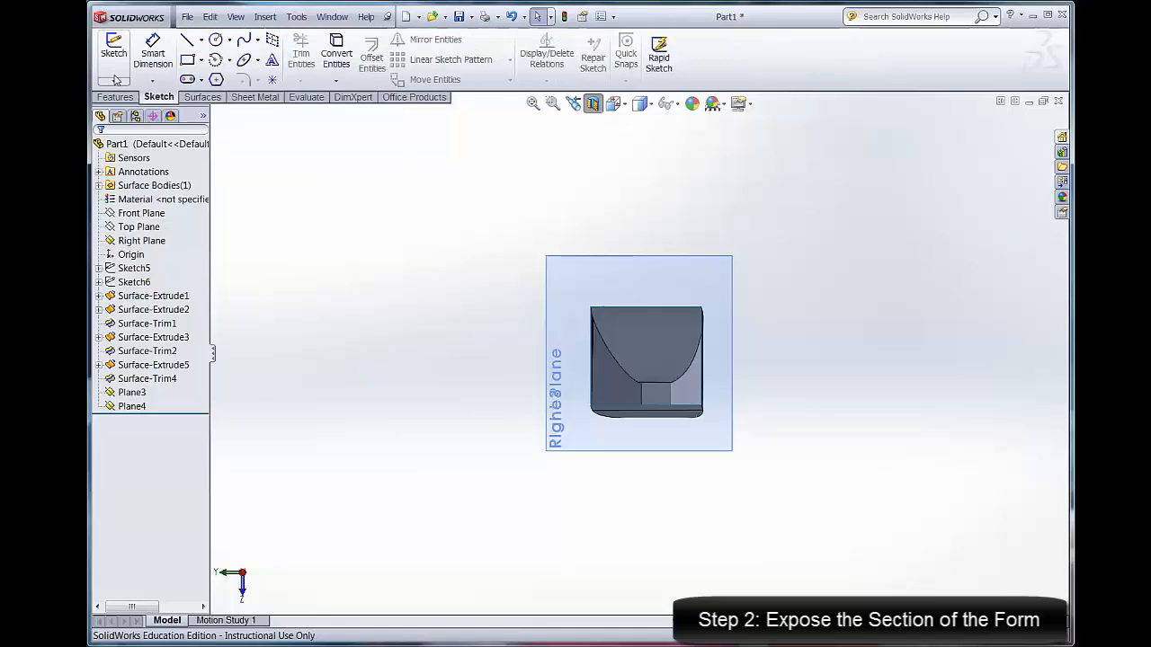
{"action": "left_click", "coordinate": [113, 45]}
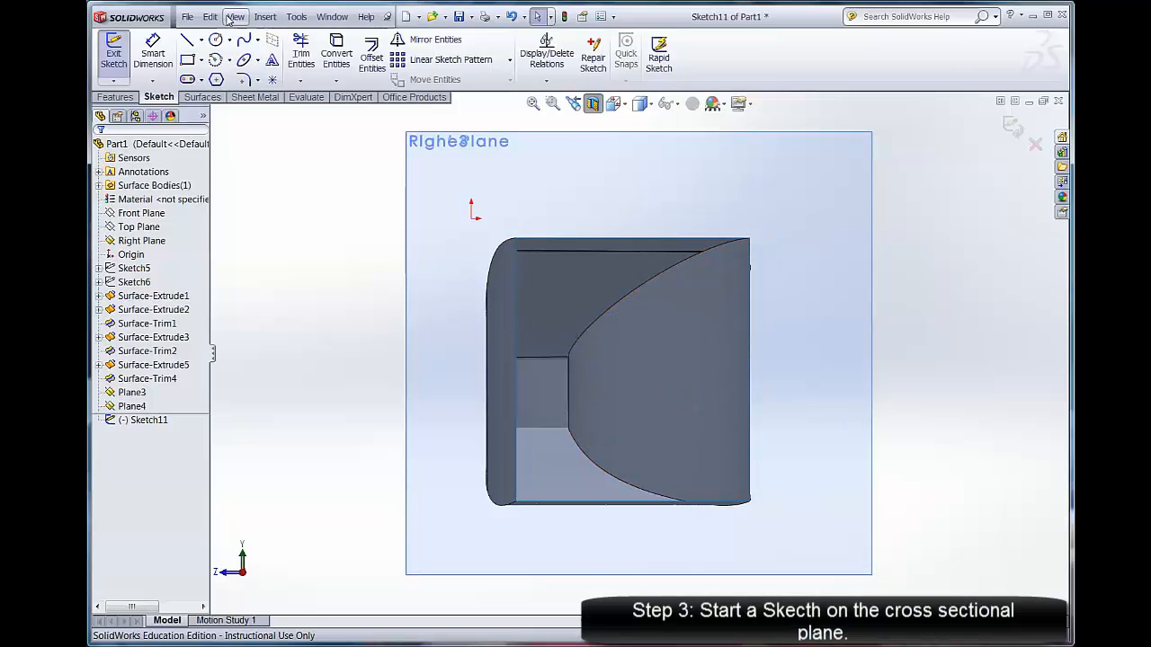
Step: Draw a spline arching over the Plane4 section, ending snapped to the form's edge
{"action": "left_click", "coordinate": [244, 39]}
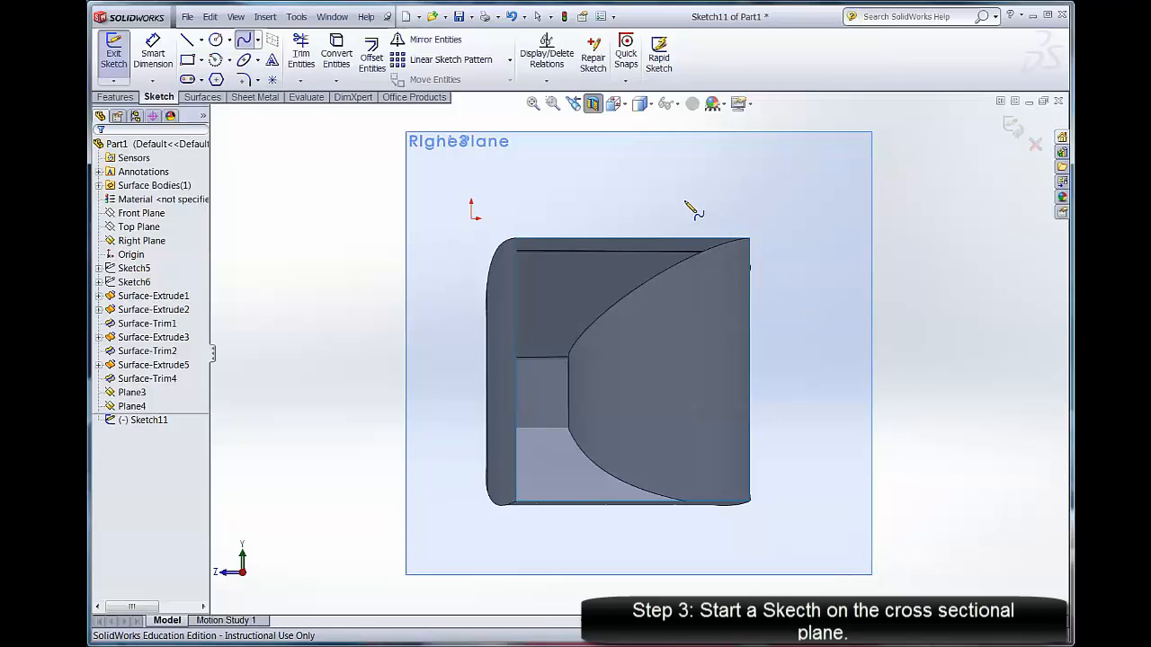
{"action": "left_click_drag", "start_coordinate": [685, 205], "coordinate": [751, 250]}
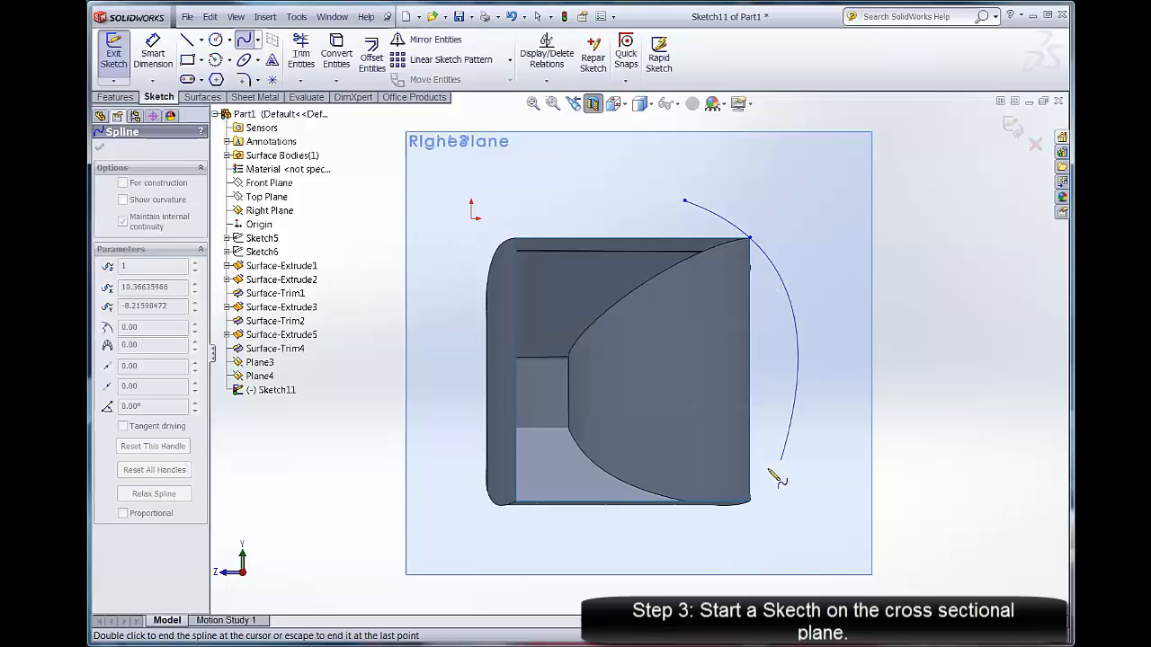
{"action": "left_click_drag", "start_coordinate": [777, 476], "coordinate": [747, 556]}
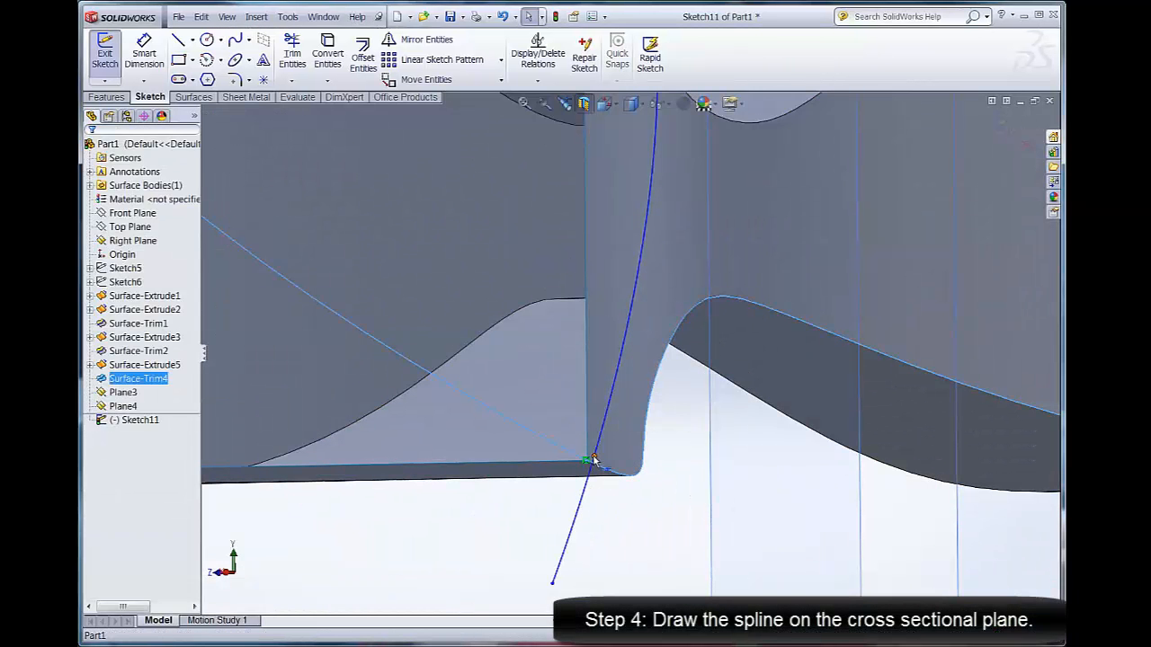
{"action": "left_click", "coordinate": [123, 405]}
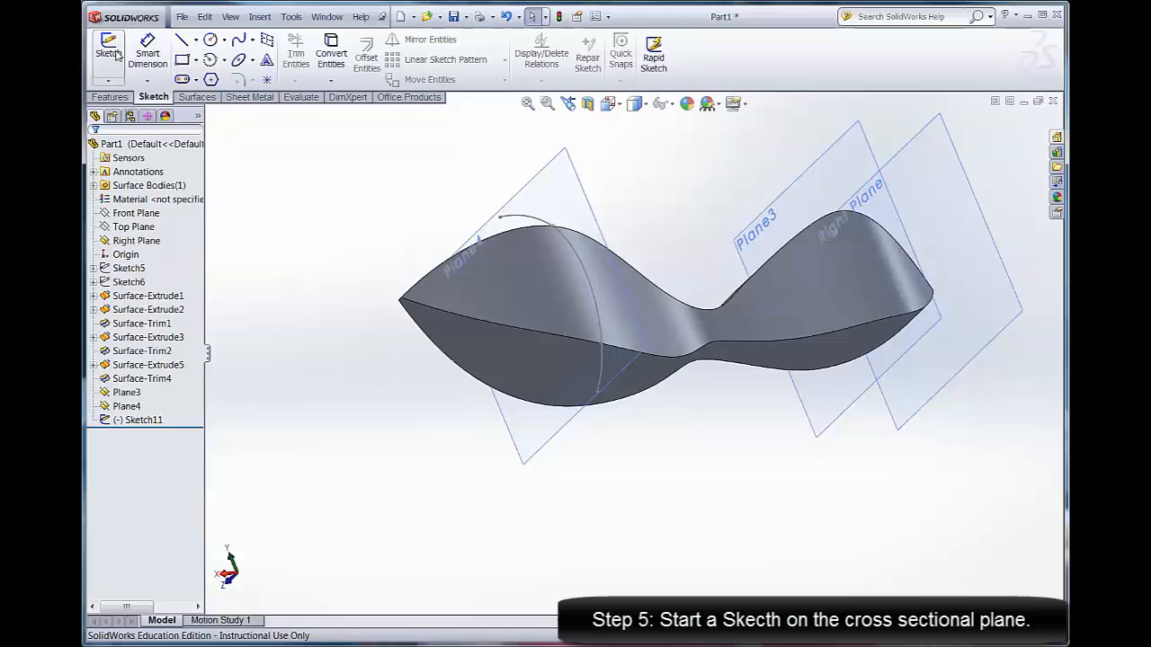
Step: Start Sketch12 on Plane3 with the section view shown and the view normal to it
{"action": "left_click", "coordinate": [108, 47]}
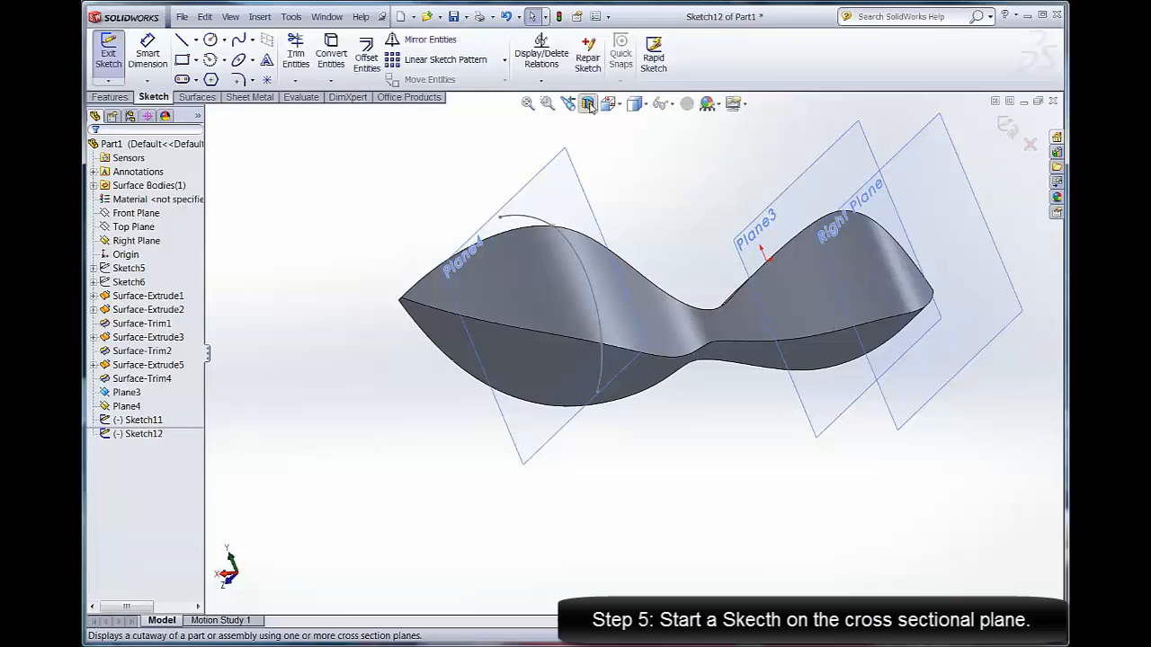
{"action": "left_click", "coordinate": [587, 103]}
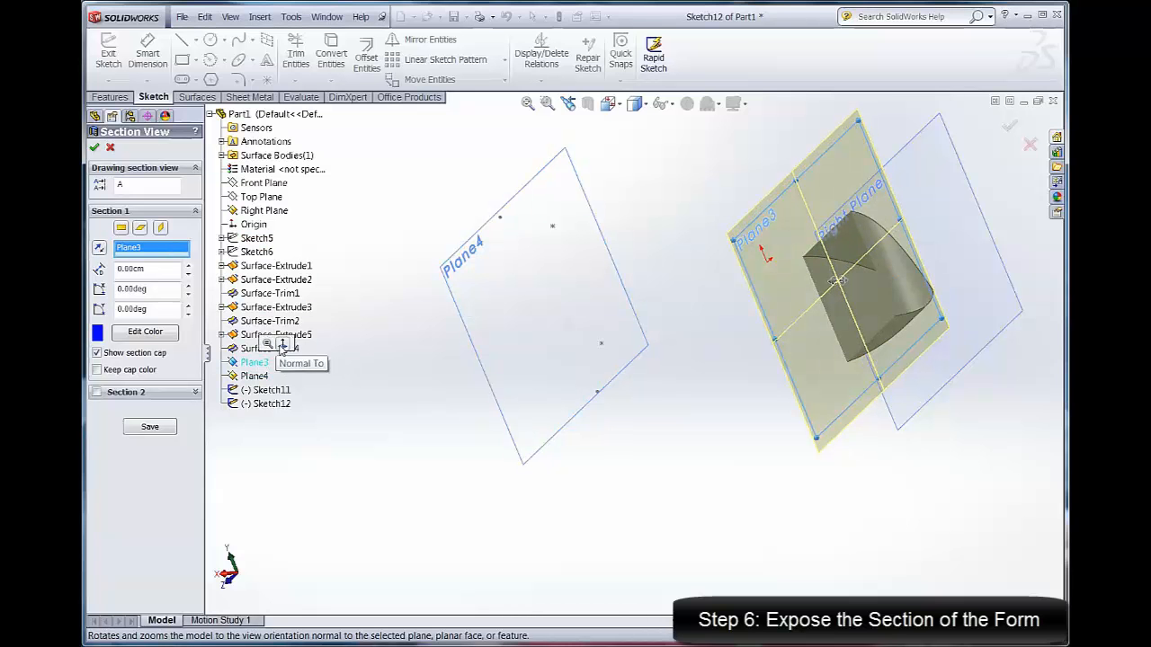
{"action": "left_click", "coordinate": [609, 103]}
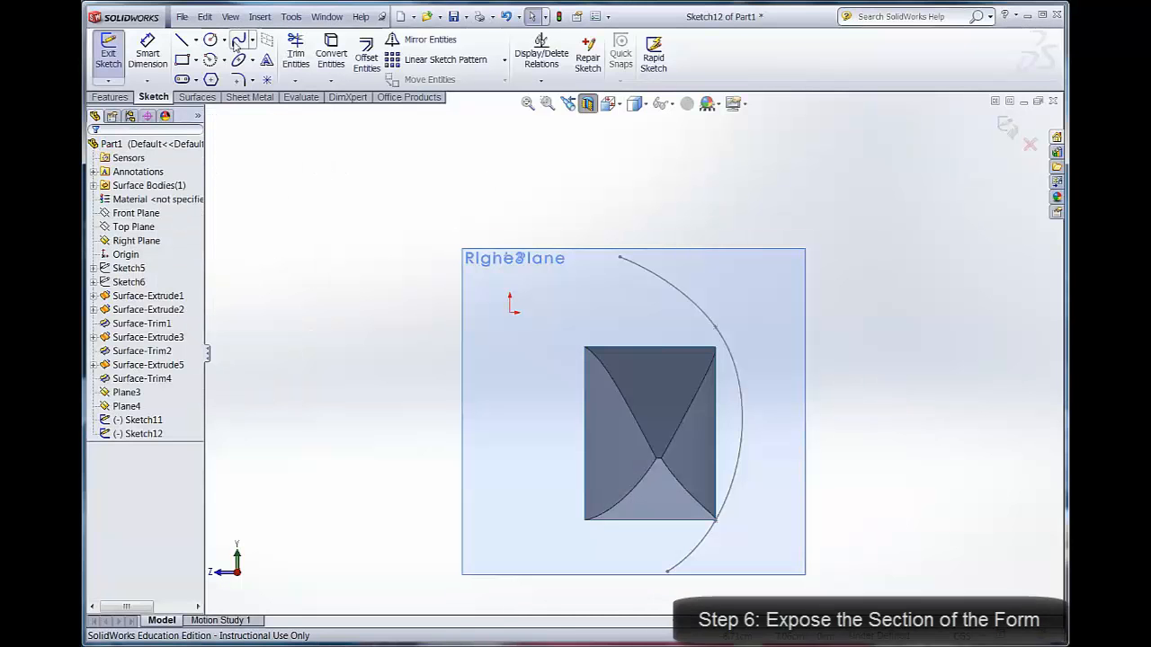
{"action": "mouse_move", "coordinate": [108, 49]}
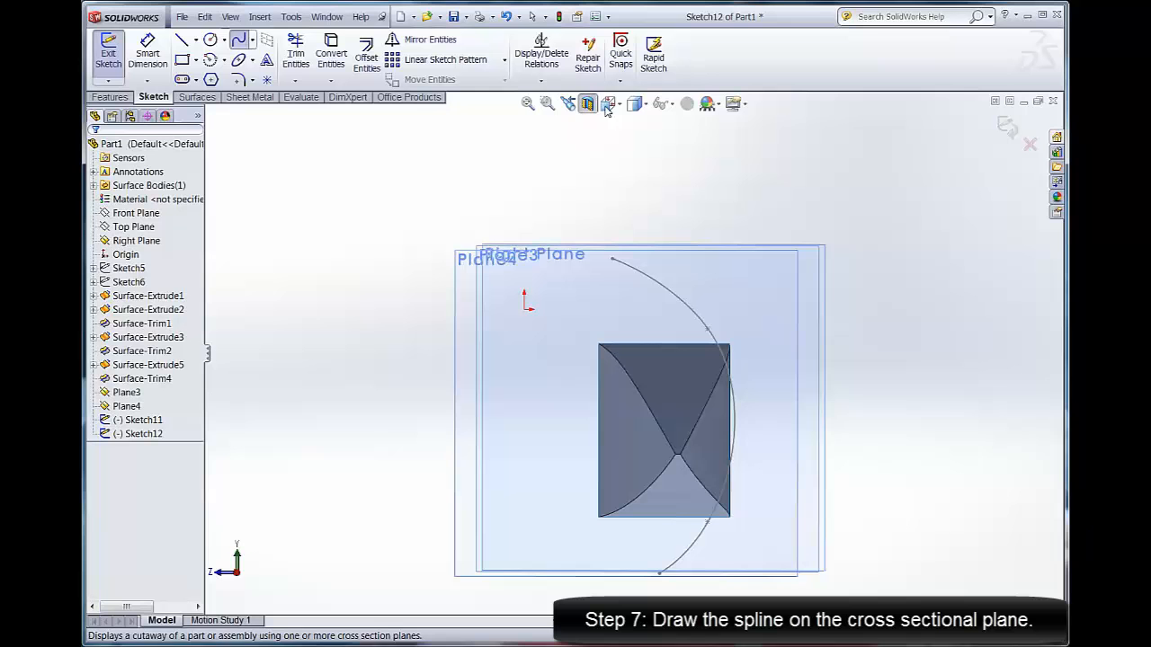
Step: Snap the Plane3 spline to the section's corner and adjust its tangent at the edge
{"action": "left_click", "coordinate": [610, 103]}
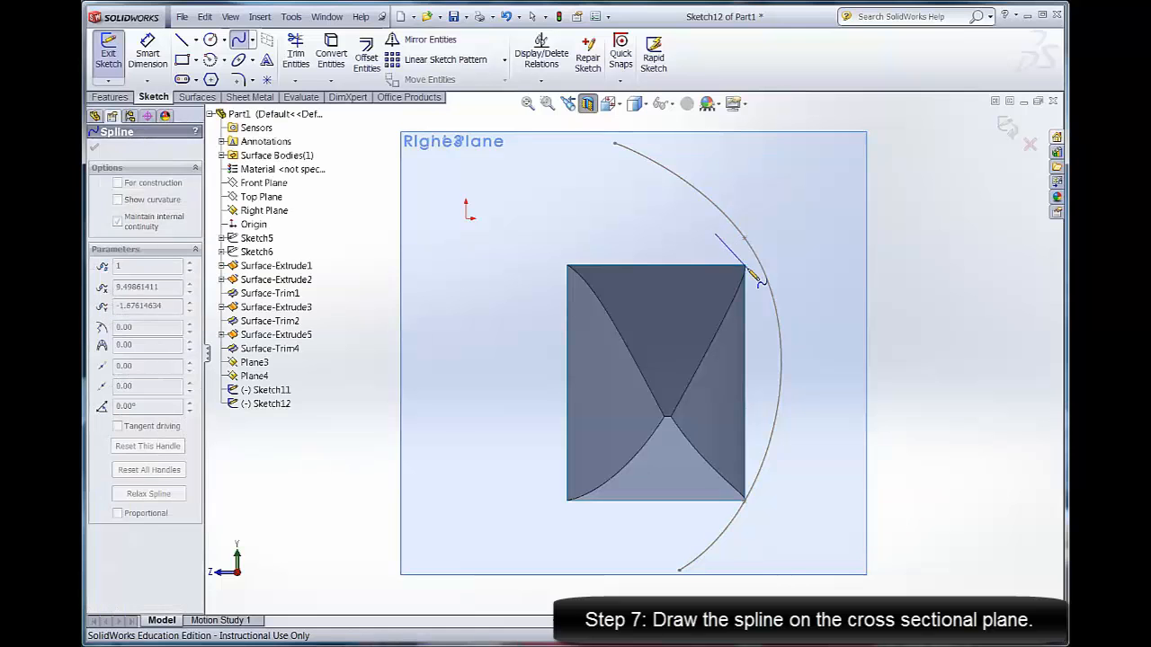
{"action": "left_click", "coordinate": [773, 377]}
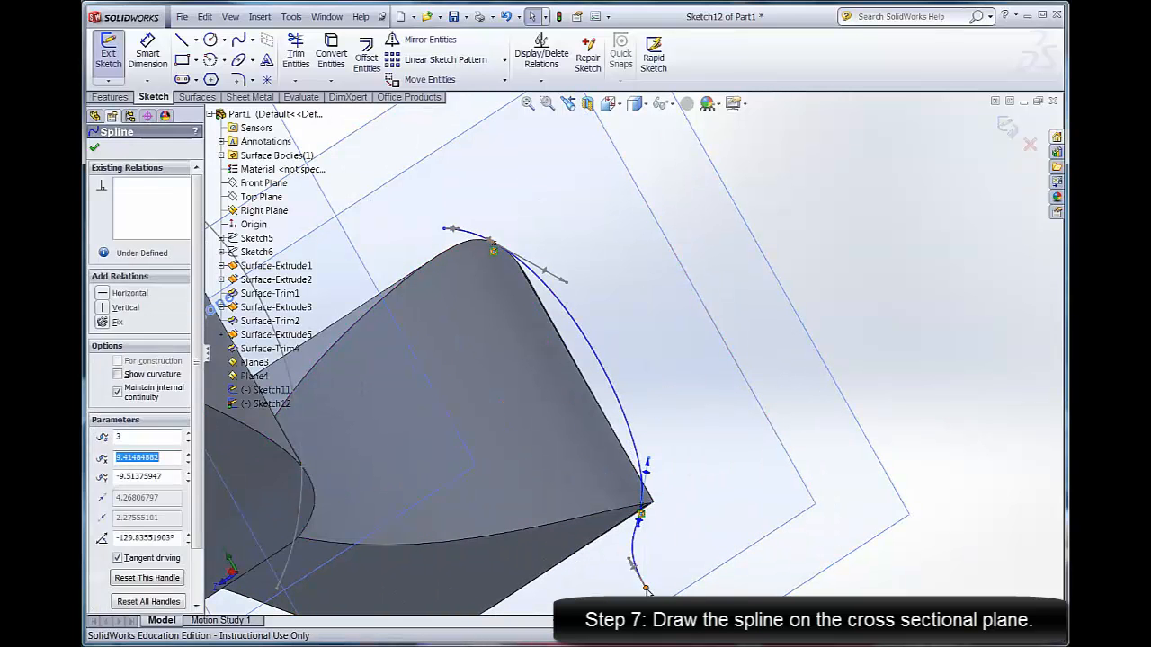
{"action": "left_click", "coordinate": [610, 103]}
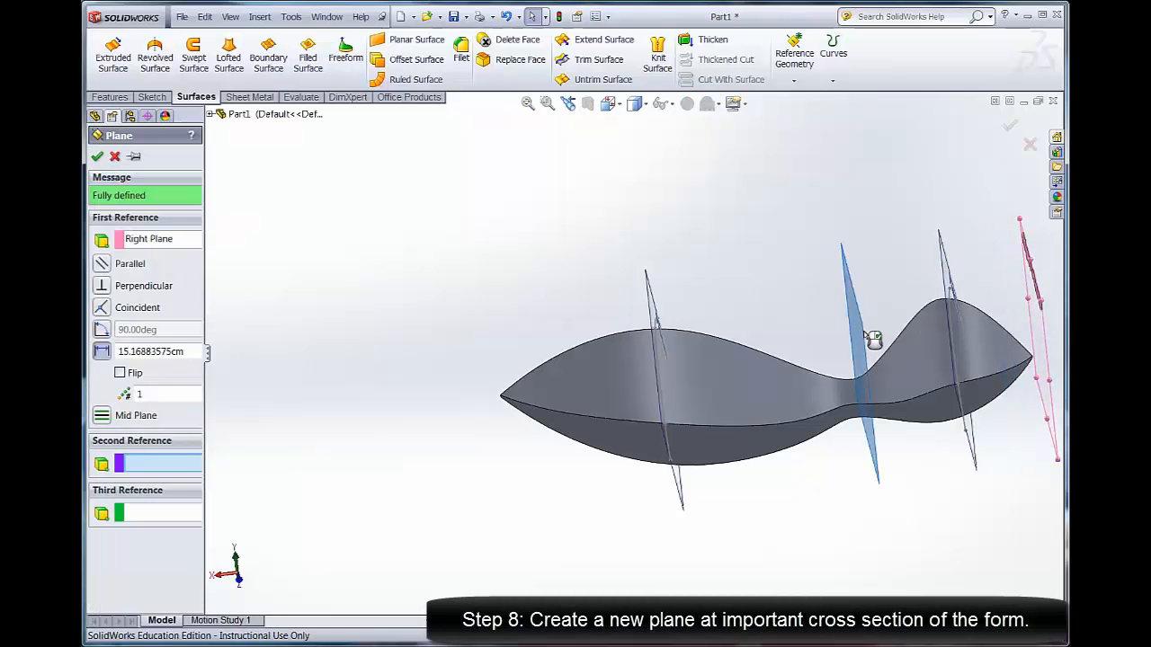
Step: Create Plane5 between the cross-section planes and start Sketch13 on it
{"action": "left_click_drag", "start_coordinate": [872, 340], "coordinate": [857, 350]}
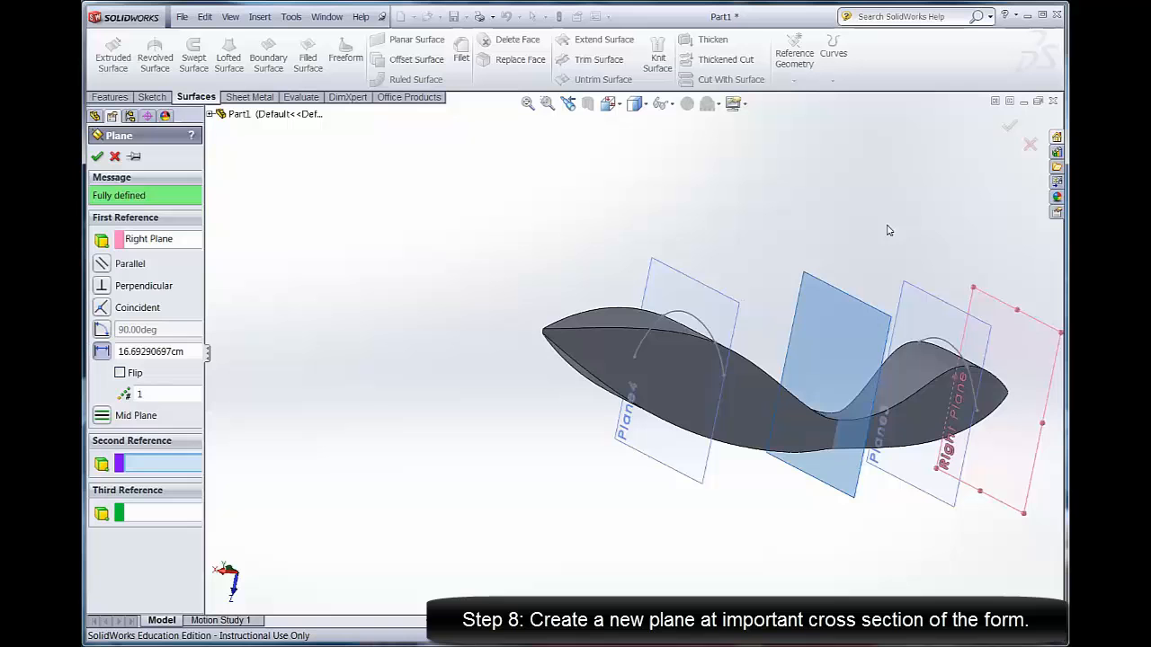
{"action": "left_click", "coordinate": [98, 156]}
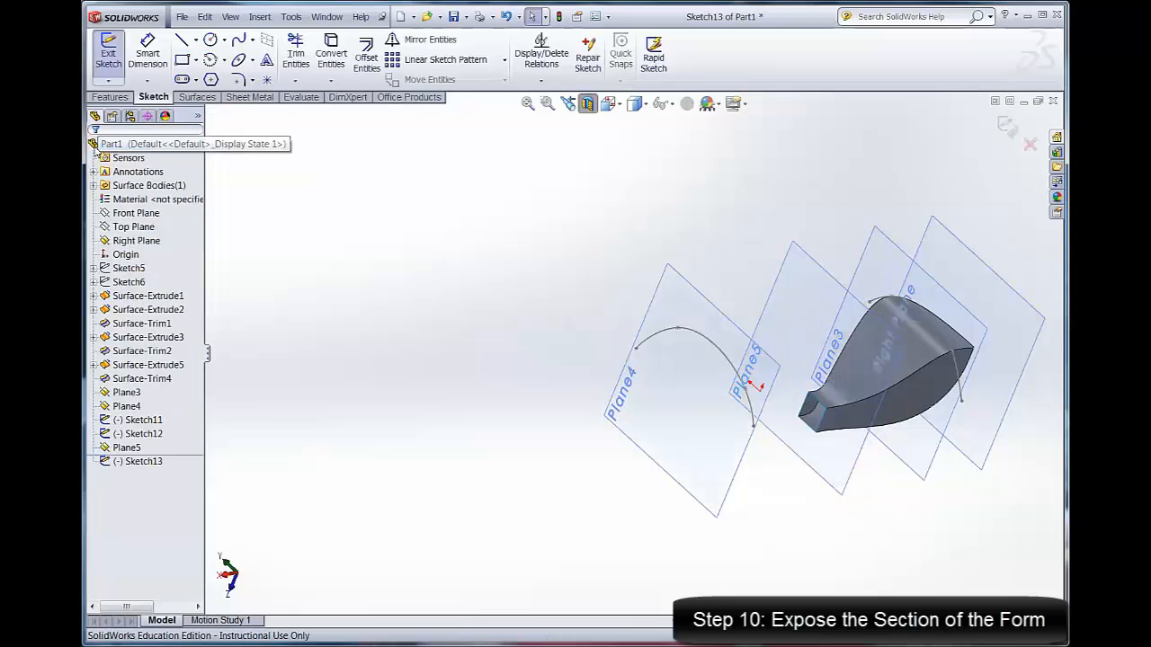
{"action": "left_click", "coordinate": [609, 103]}
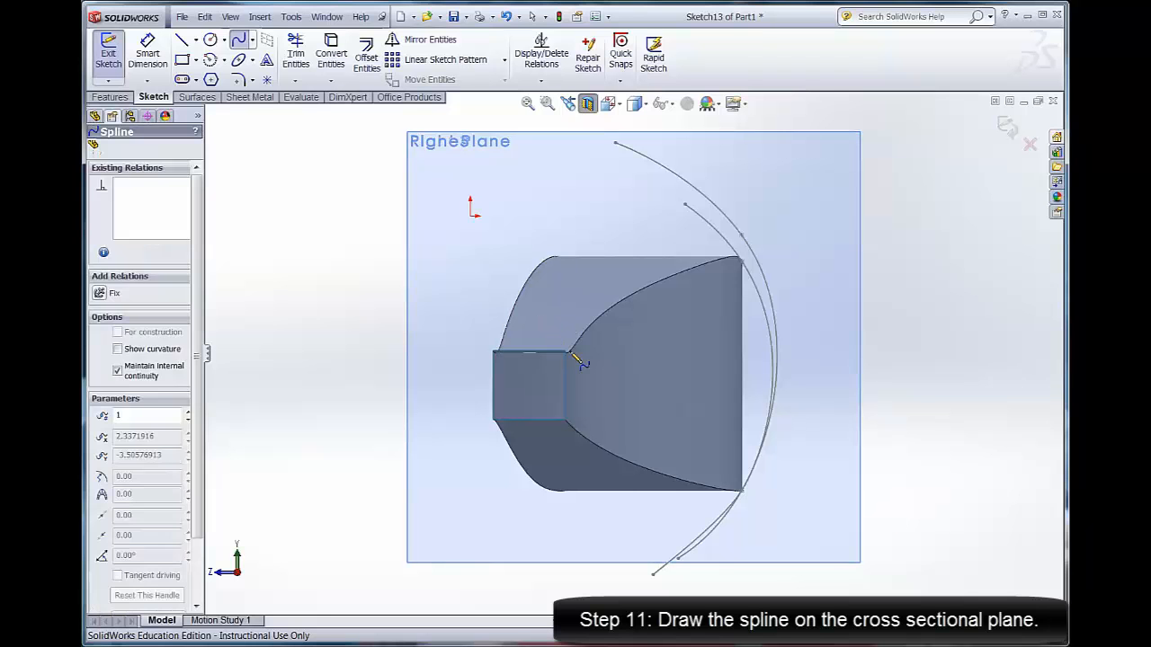
Step: Draw a spline across the inner face, reshaping its end point and tangent
{"action": "left_click", "coordinate": [580, 414]}
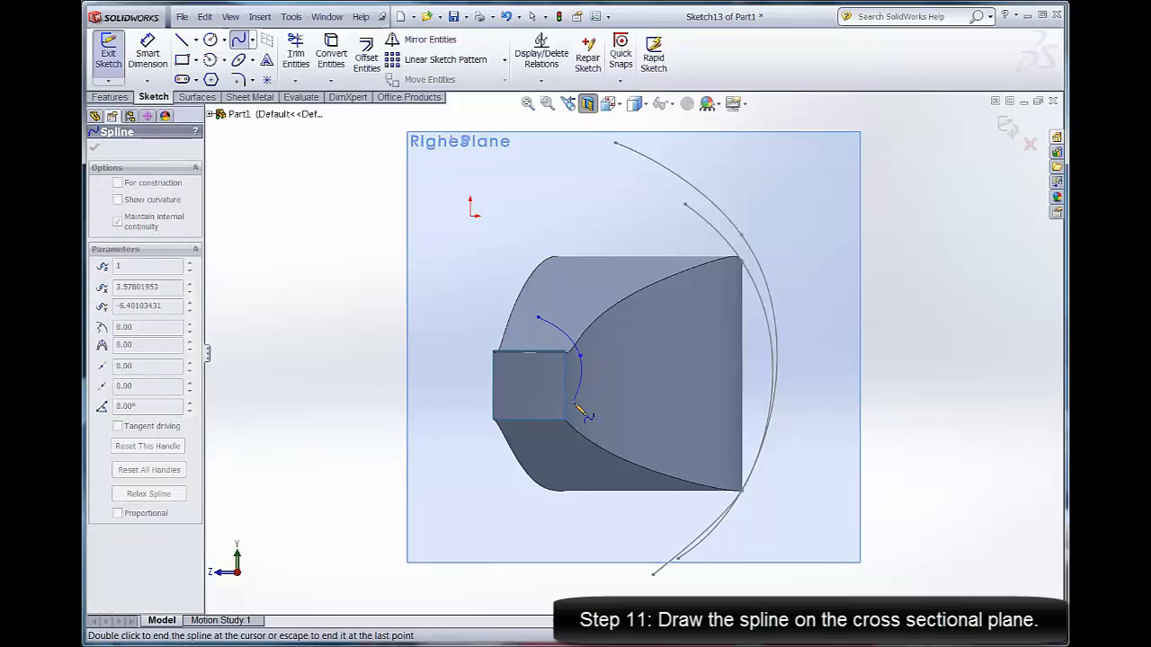
{"action": "left_click_drag", "start_coordinate": [583, 411], "coordinate": [575, 476]}
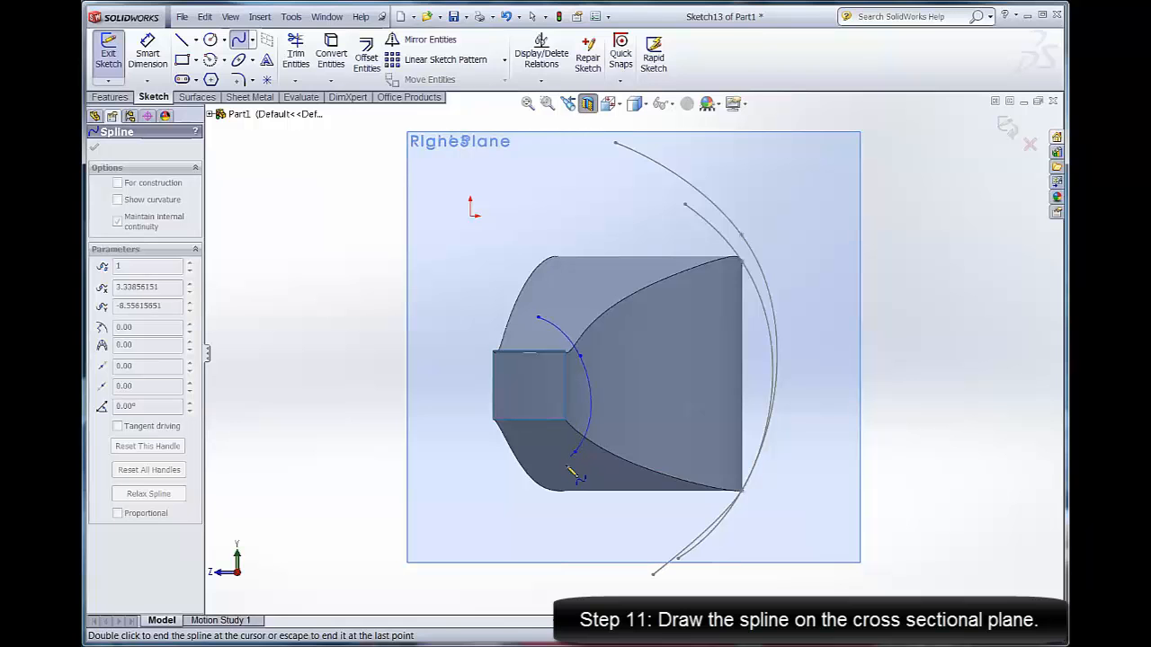
{"action": "left_click_drag", "start_coordinate": [574, 474], "coordinate": [557, 486]}
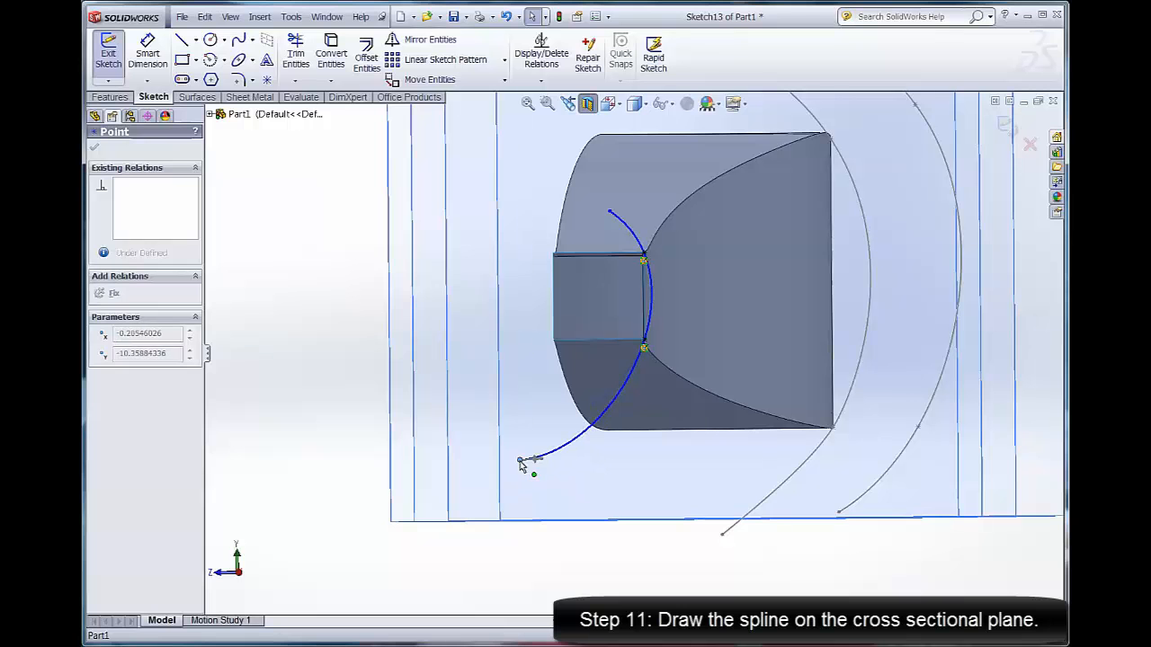
{"action": "left_click_drag", "start_coordinate": [520, 461], "coordinate": [571, 445]}
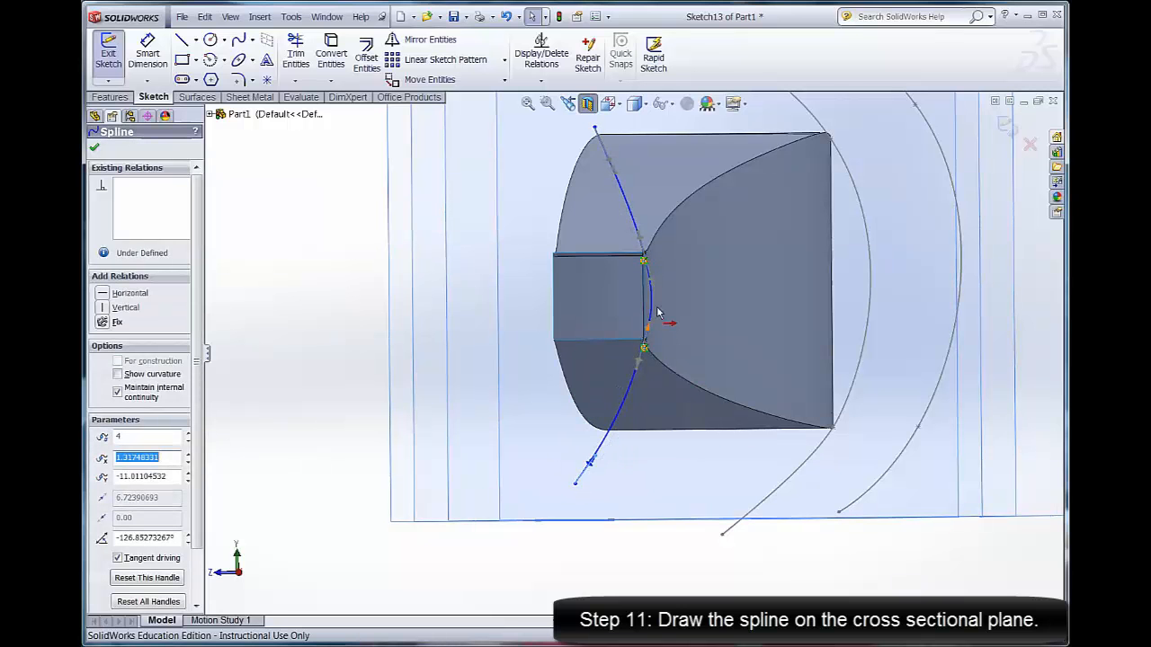
{"action": "left_click_drag", "start_coordinate": [657, 310], "coordinate": [638, 391]}
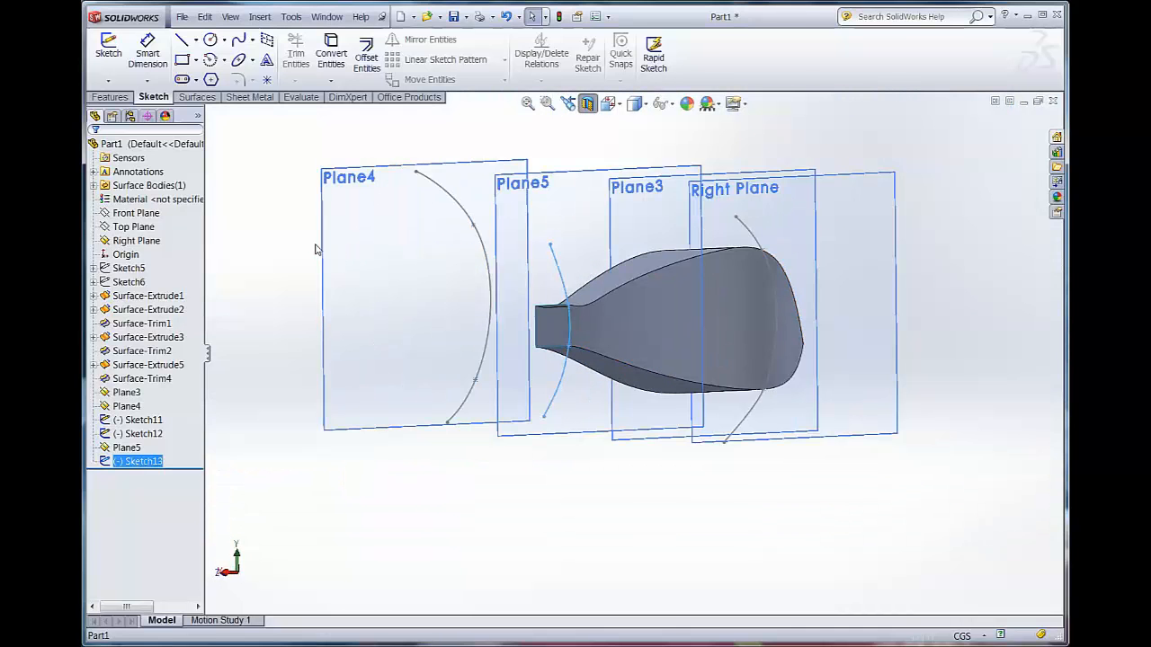
Step: Start a Boundary Surface from the surface tools with the planes viewed obliquely
{"action": "left_click", "coordinate": [195, 96]}
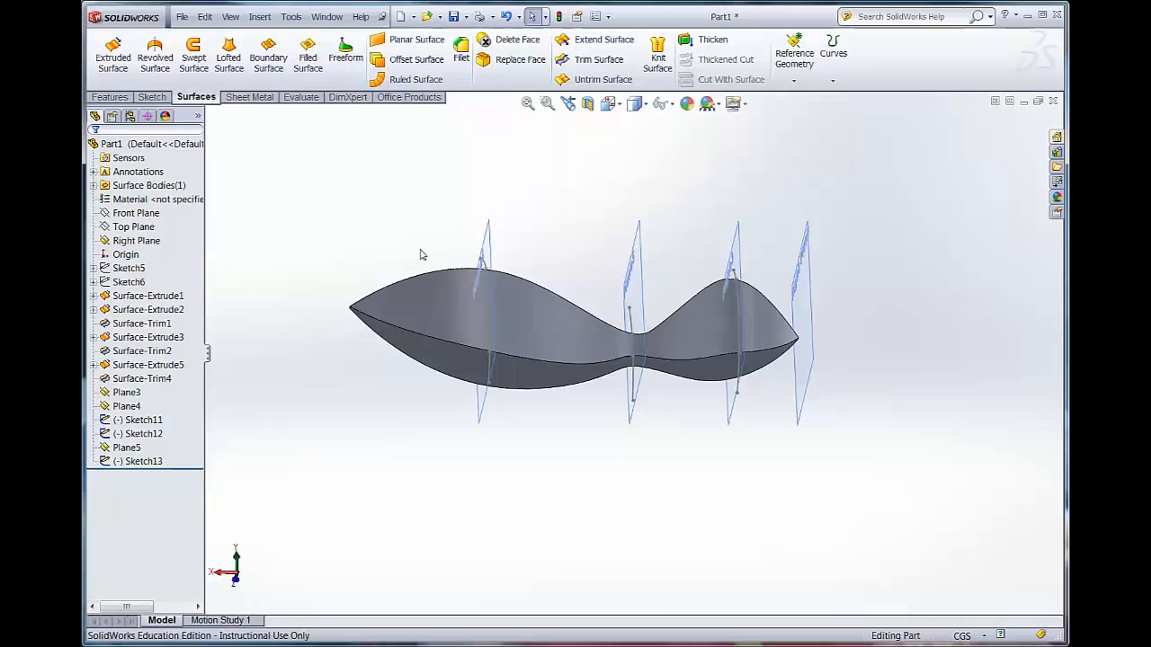
{"action": "left_click_drag", "start_coordinate": [575, 315], "coordinate": [468, 360]}
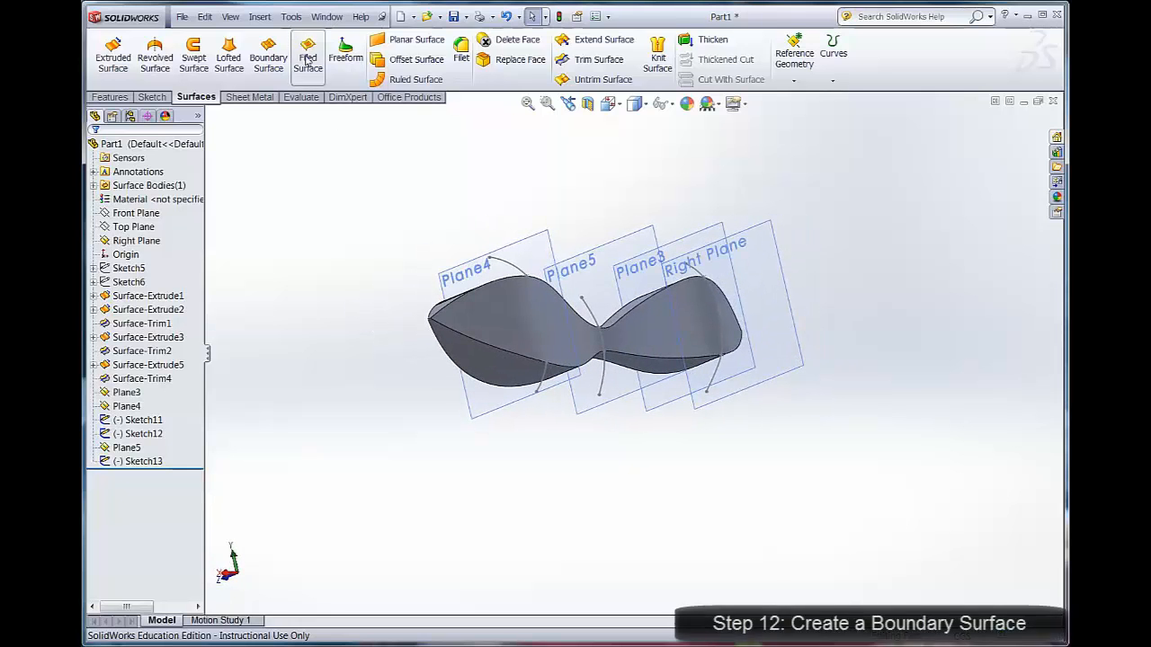
{"action": "left_click", "coordinate": [268, 54]}
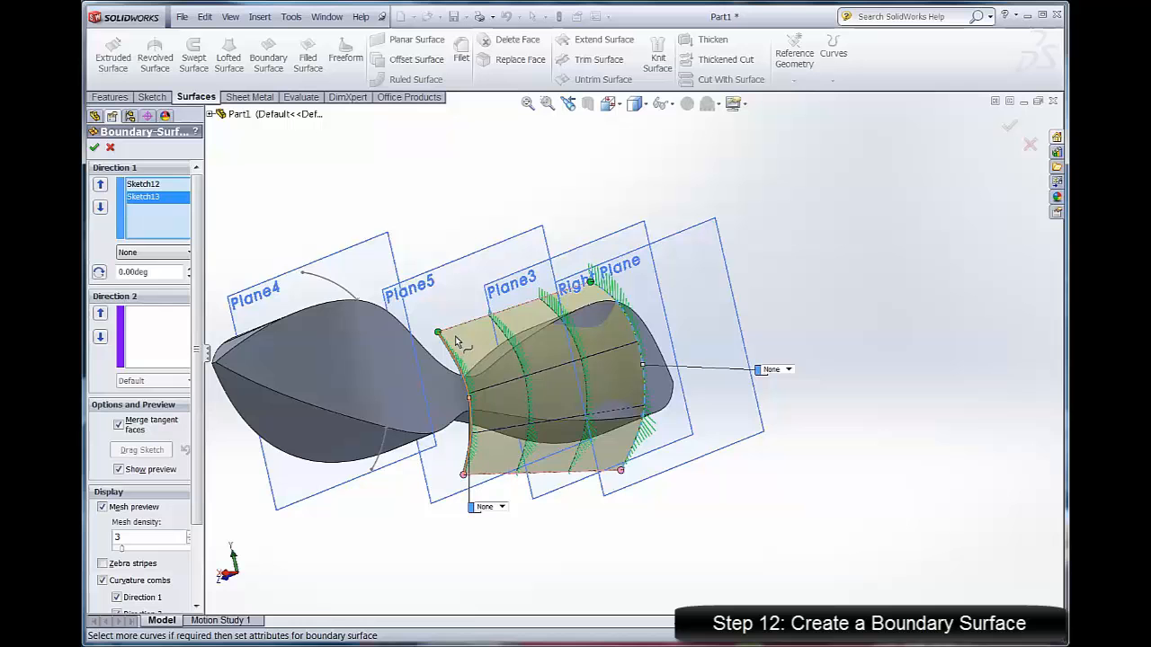
Step: Confirm Boundary-Surface2, adding a second surface body to the part
{"action": "left_click", "coordinate": [320, 284]}
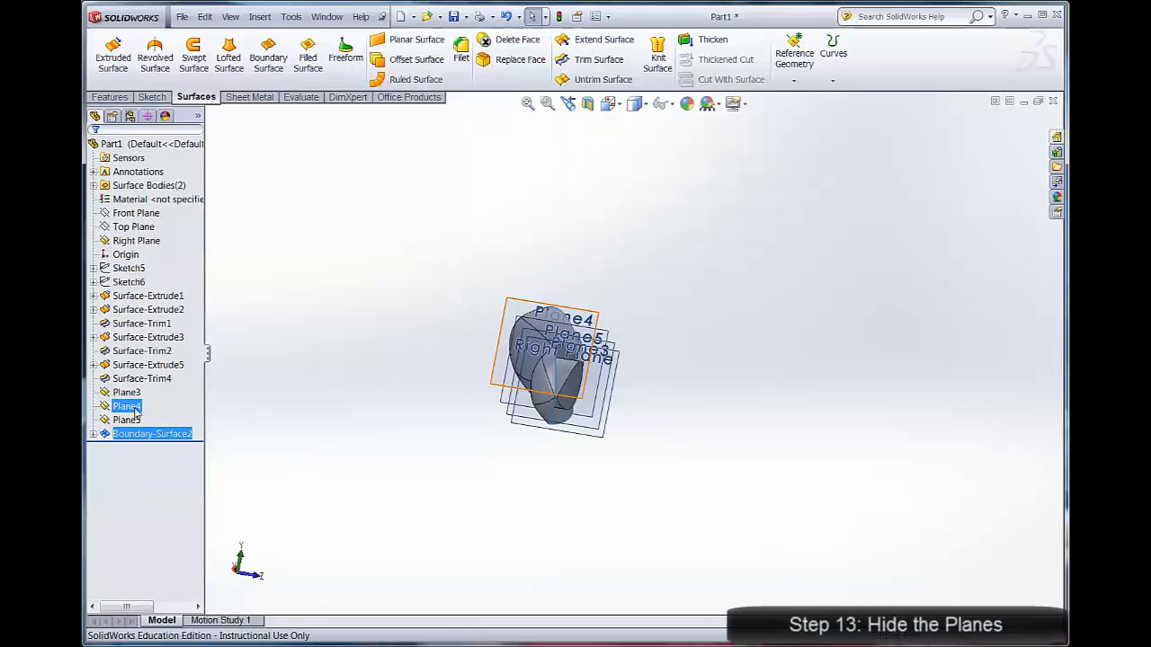
Step: Hide Plane4 and Sketch5 from the FeatureManager tree
{"action": "right_click", "coordinate": [125, 392]}
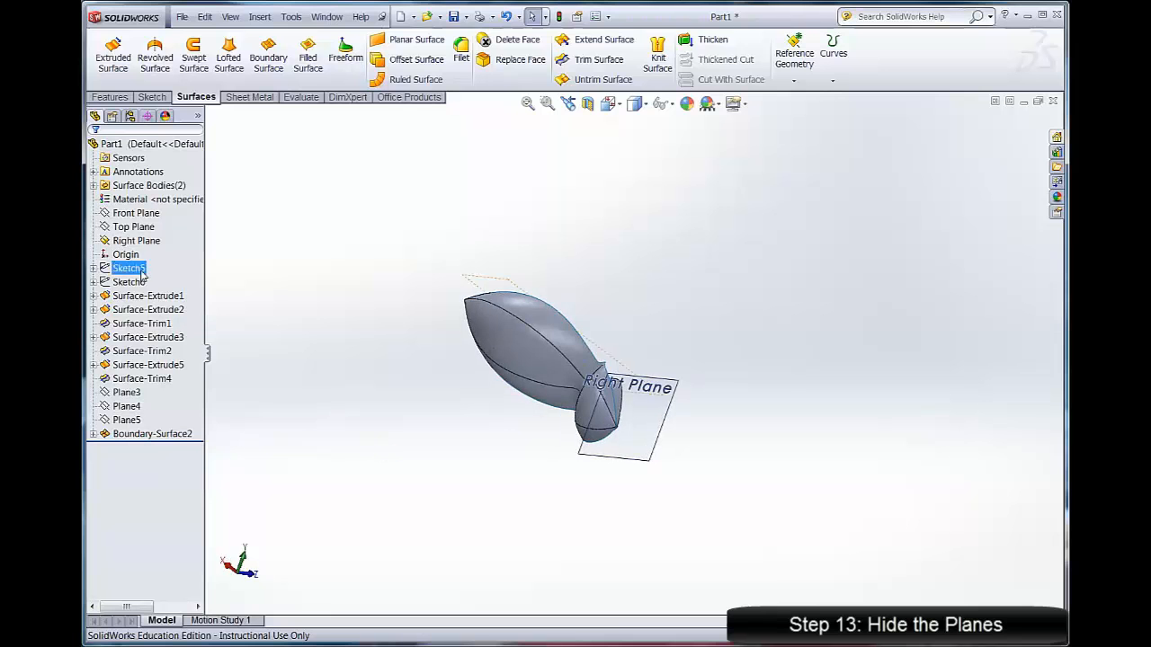
{"action": "right_click", "coordinate": [136, 240]}
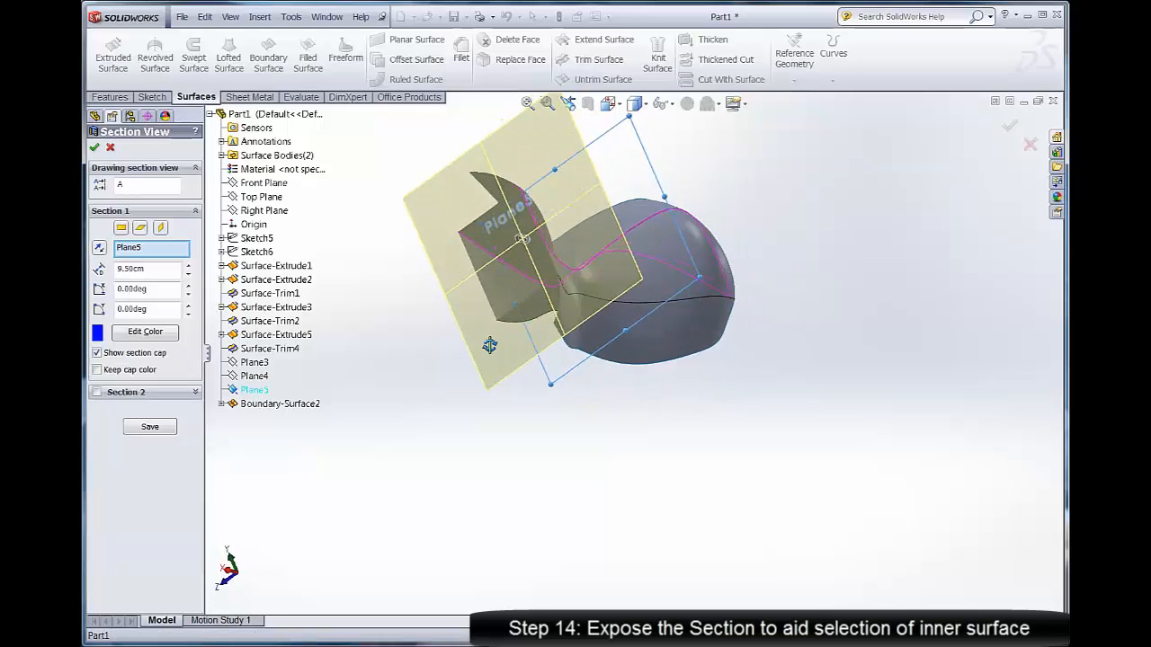
Step: Drag the section cut through the model at Plane5 to expose the inner surfaces
{"action": "left_click_drag", "start_coordinate": [490, 346], "coordinate": [504, 404]}
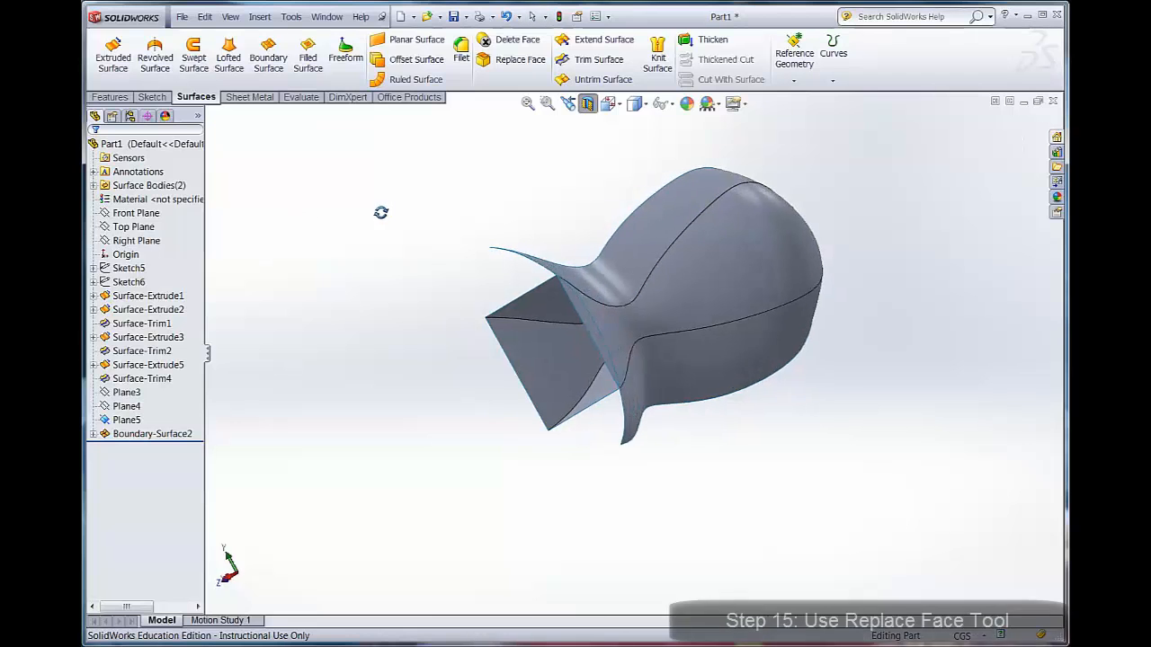
Step: Replace Surface-Extrude2's flat inner face with Boundary-Surface2
{"action": "left_click", "coordinate": [520, 60]}
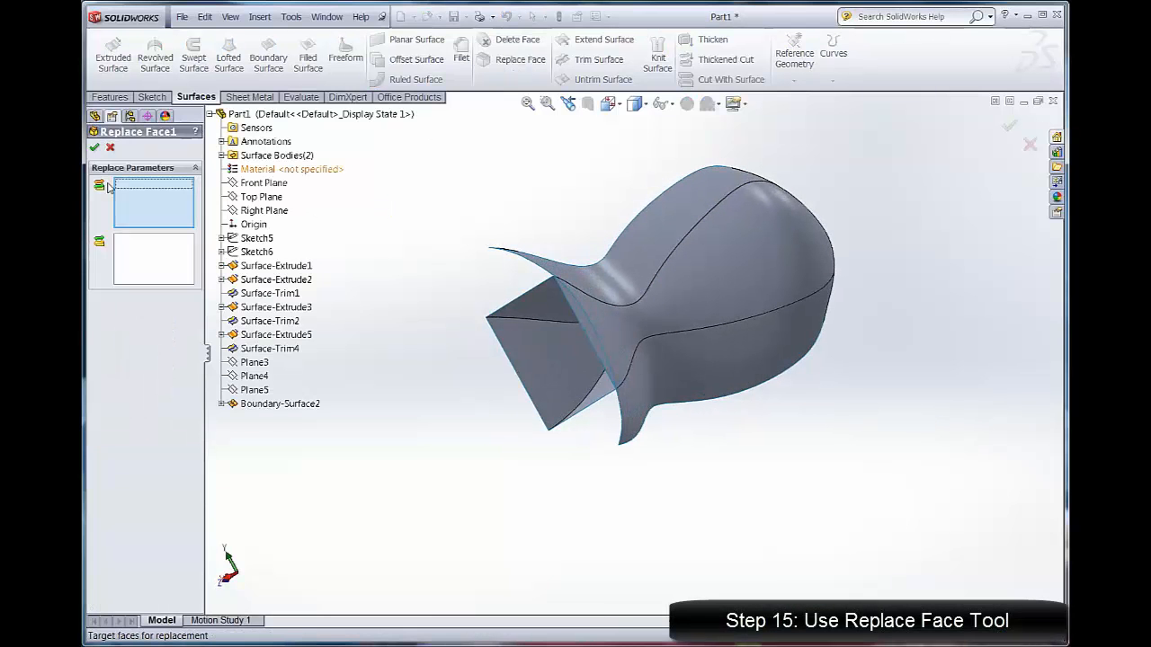
{"action": "left_click", "coordinate": [591, 330]}
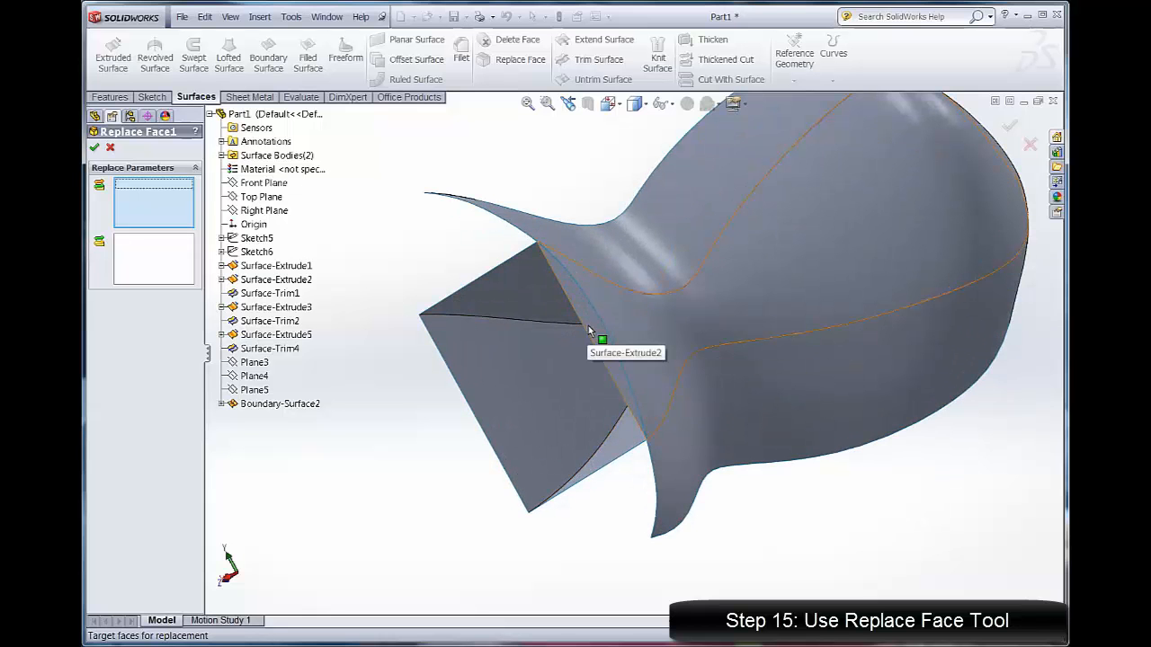
{"action": "left_click", "coordinate": [589, 332]}
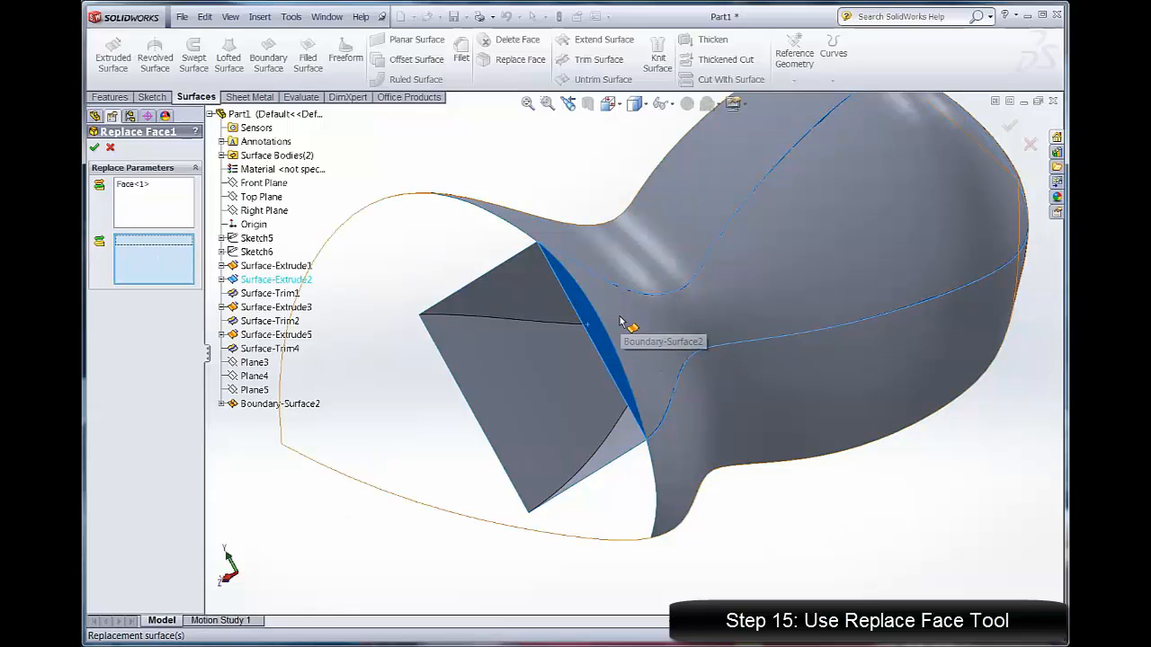
{"action": "left_click", "coordinate": [629, 324]}
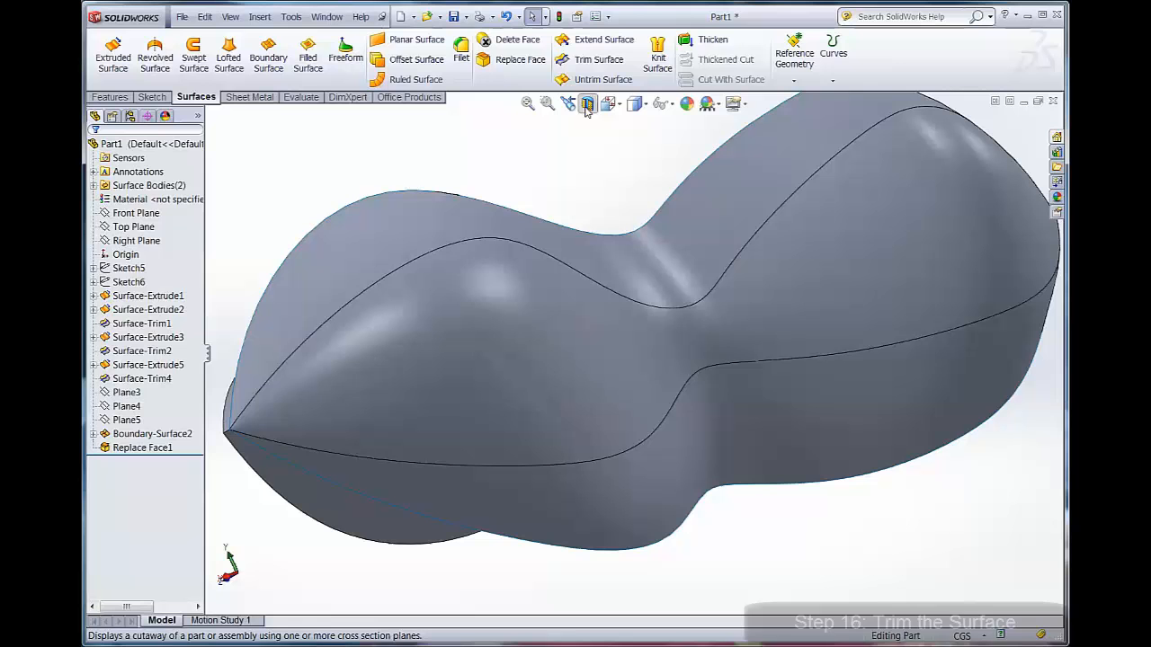
Step: Trim away two excess Boundary-Surface2 pieces with Replace Face1, then orbit to inspect
{"action": "left_click", "coordinate": [598, 59]}
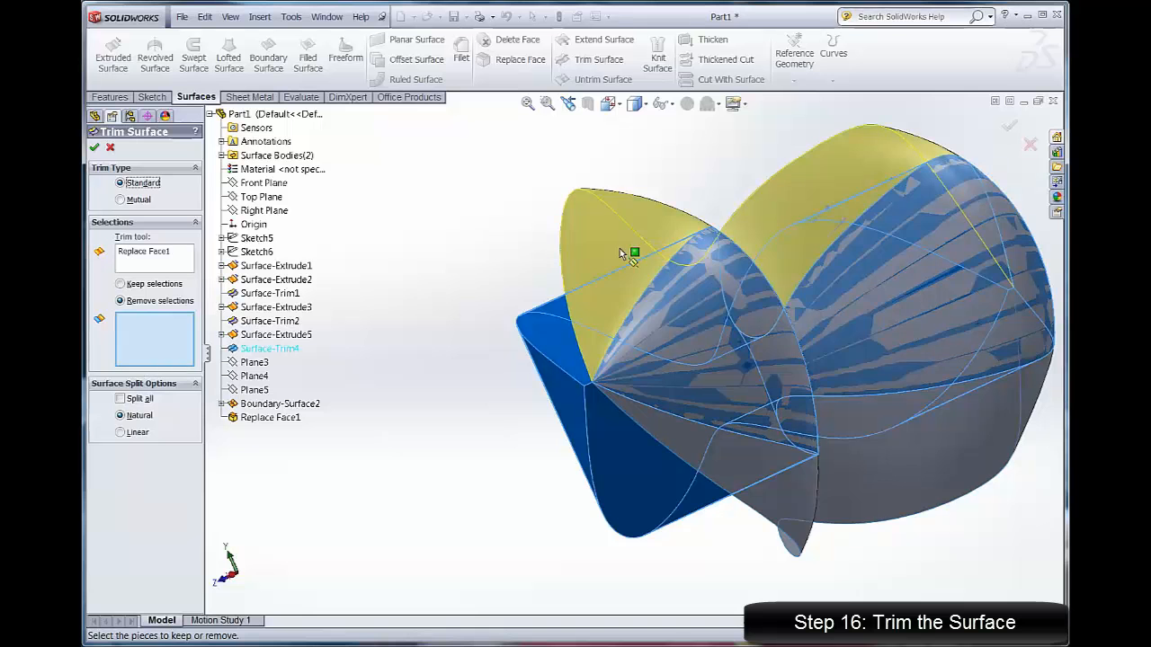
{"action": "left_click", "coordinate": [795, 484]}
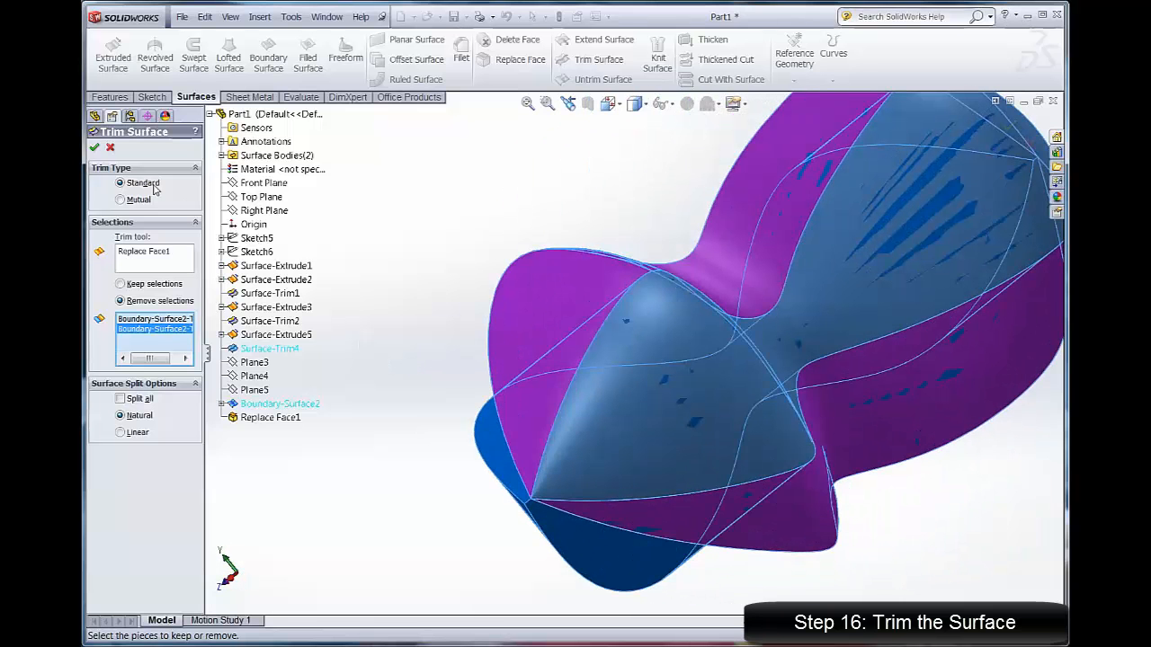
{"action": "left_click", "coordinate": [93, 148]}
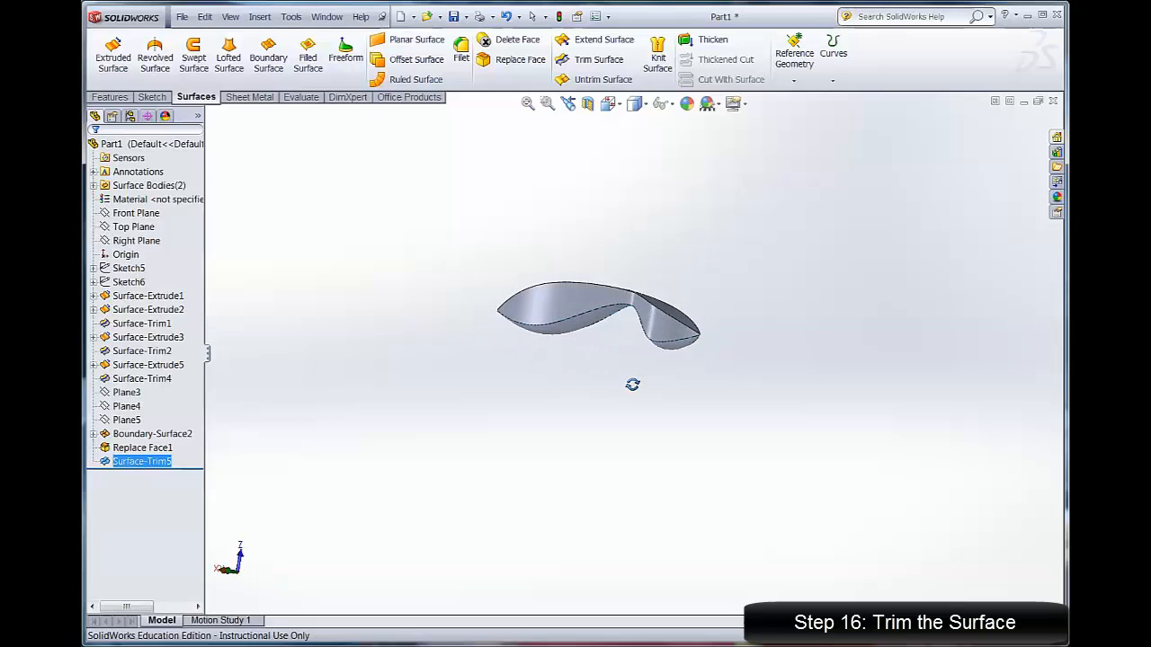
{"action": "left_click_drag", "start_coordinate": [632, 385], "coordinate": [585, 353]}
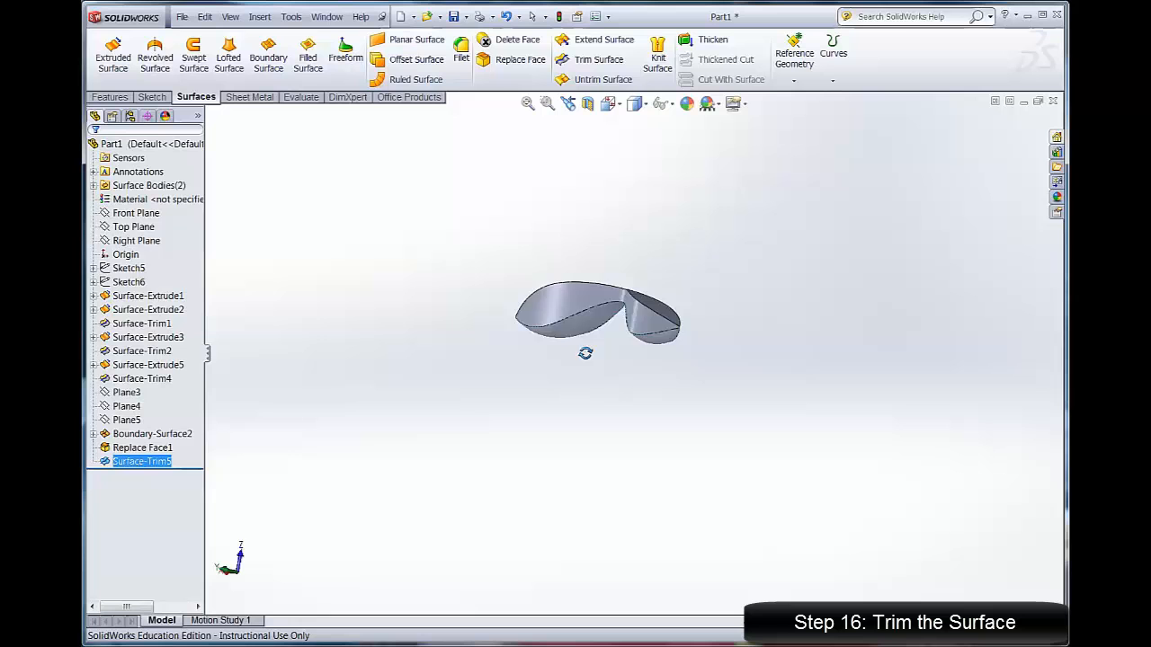